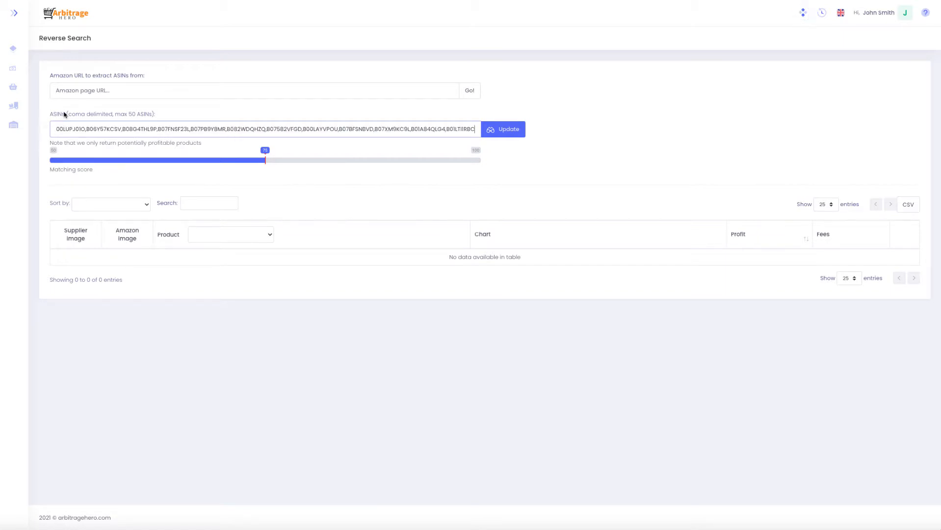
- Run Update on the pasted ASIN list to find the two profitable products
left_click(505, 129)
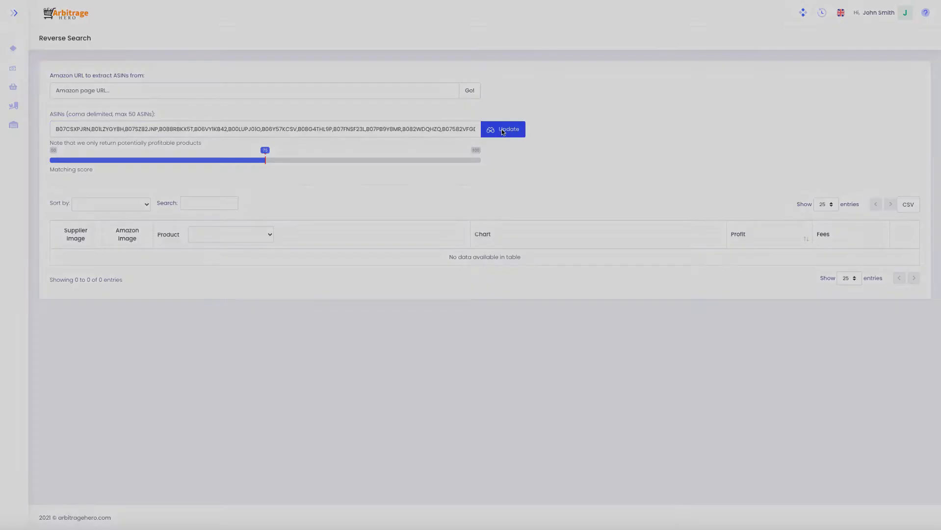
left_click(505, 129)
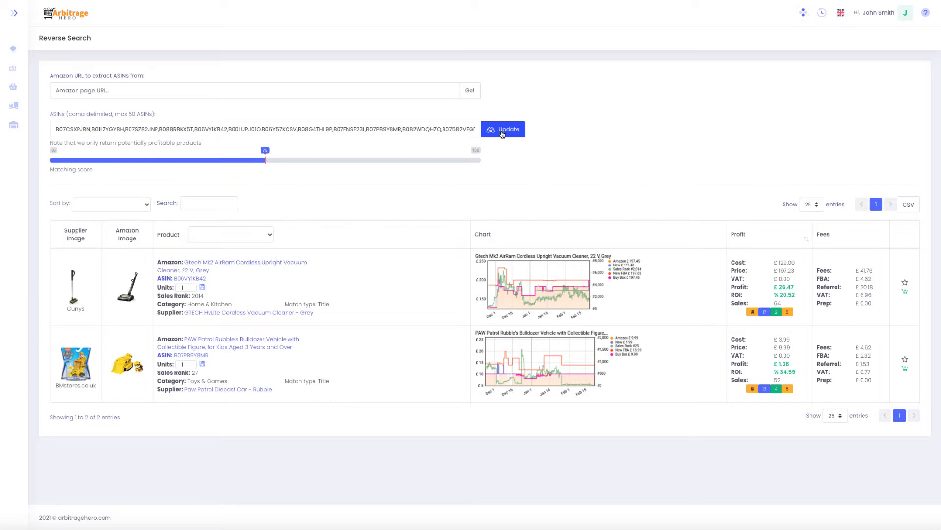
mouse_move(557, 132)
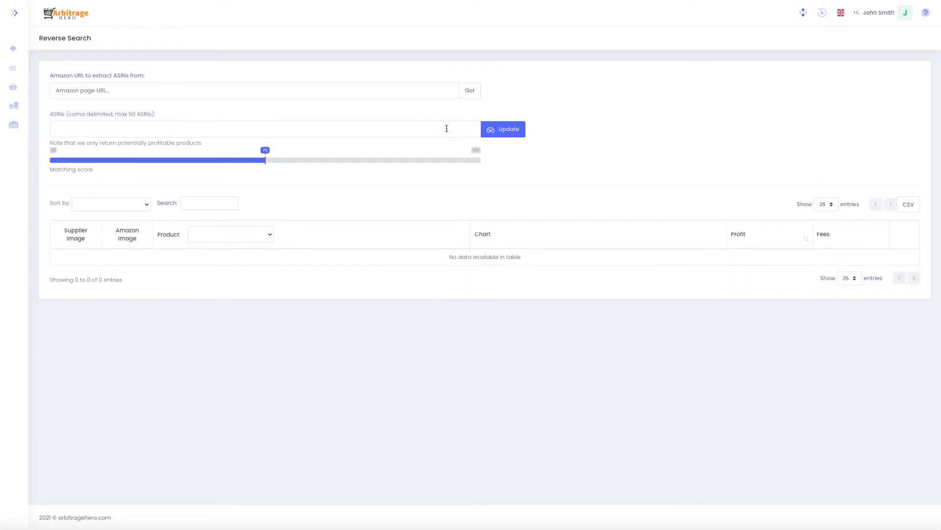
mouse_move(450, 158)
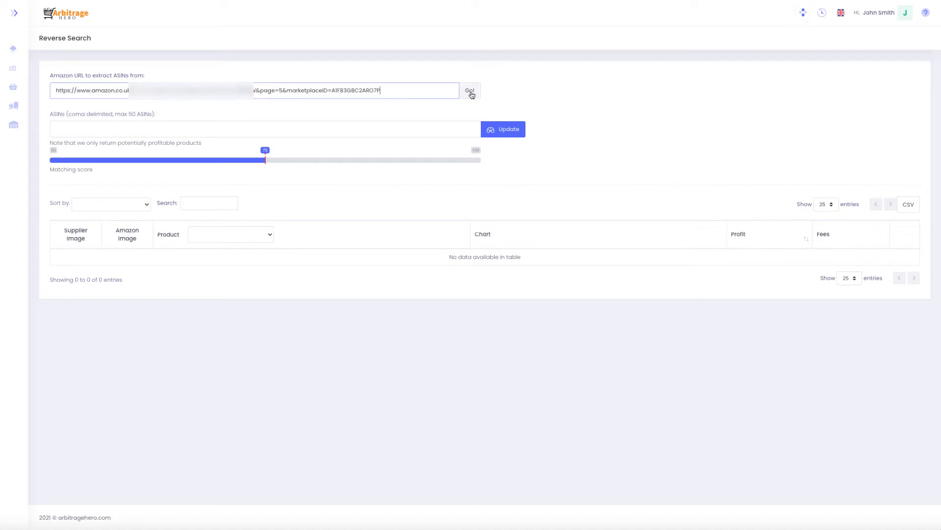
mouse_move(257, 91)
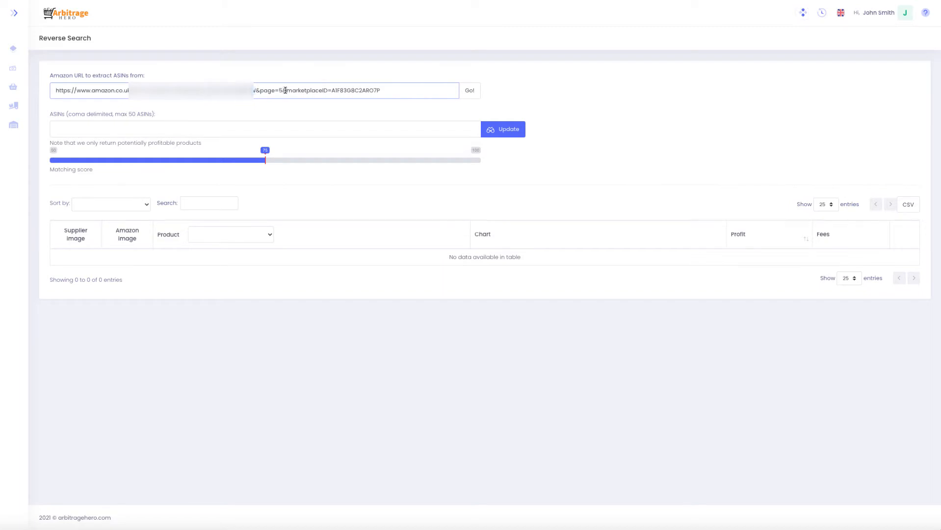
- Extract ASINs from the pasted Amazon URL with Go, then rerun the profit search
left_click(470, 91)
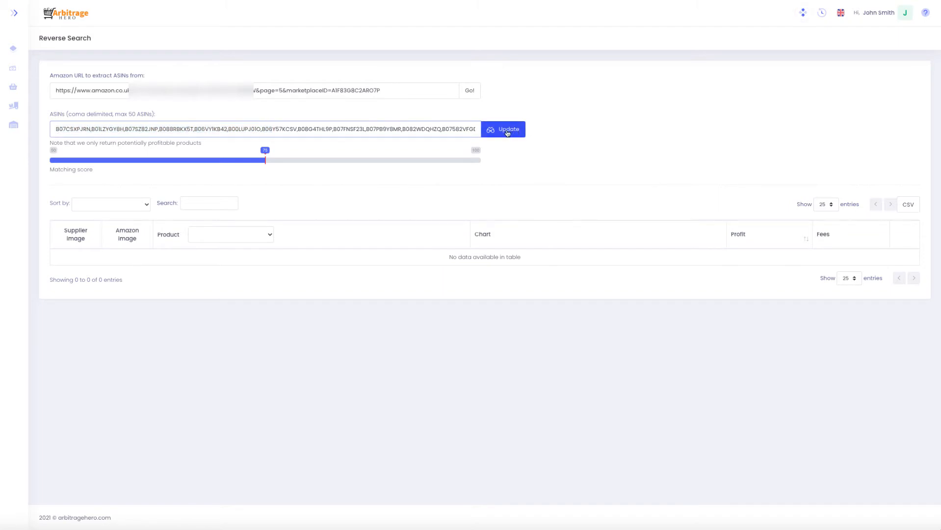
left_click(507, 130)
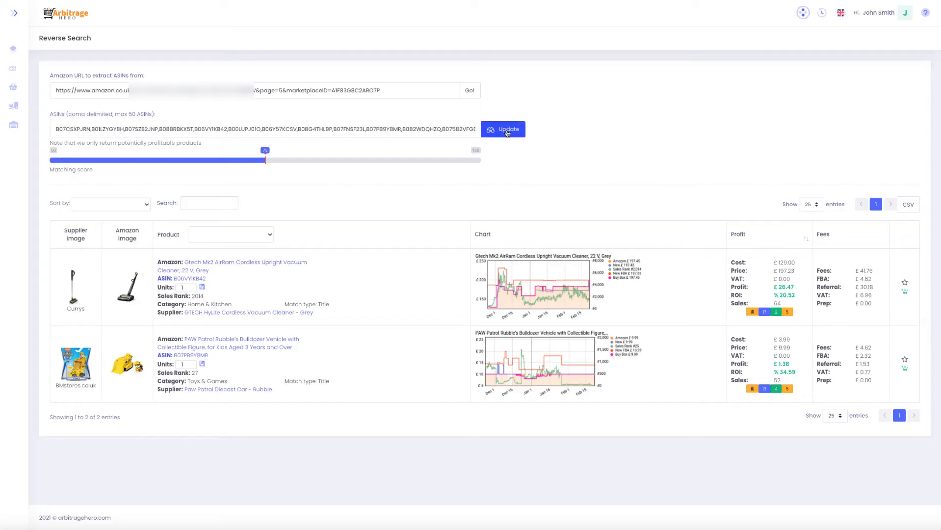
mouse_move(82, 132)
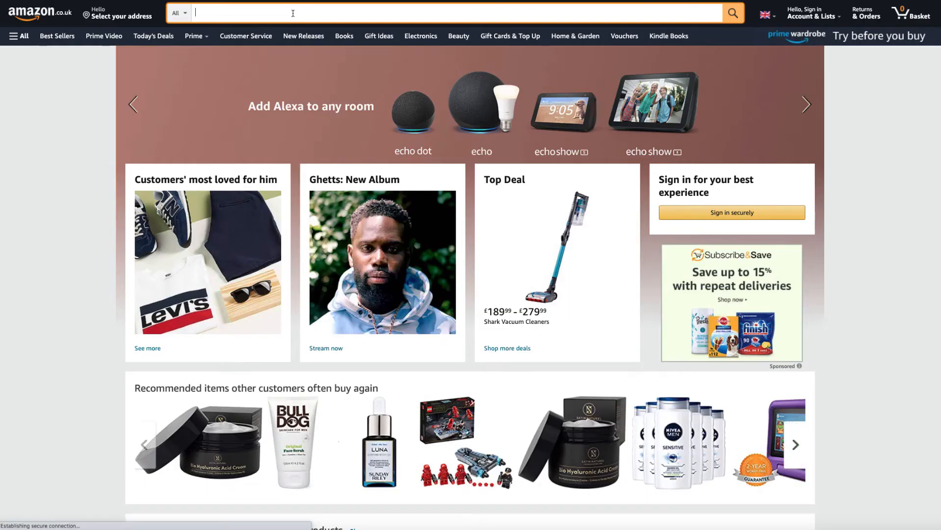
- Search Amazon for 'lego' and scroll through the LEGO results
type("leg")
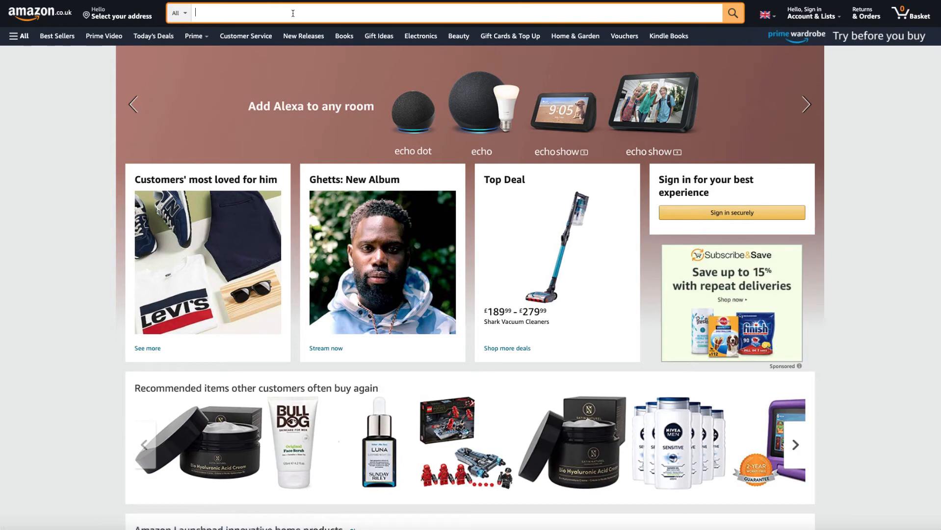
type("lego")
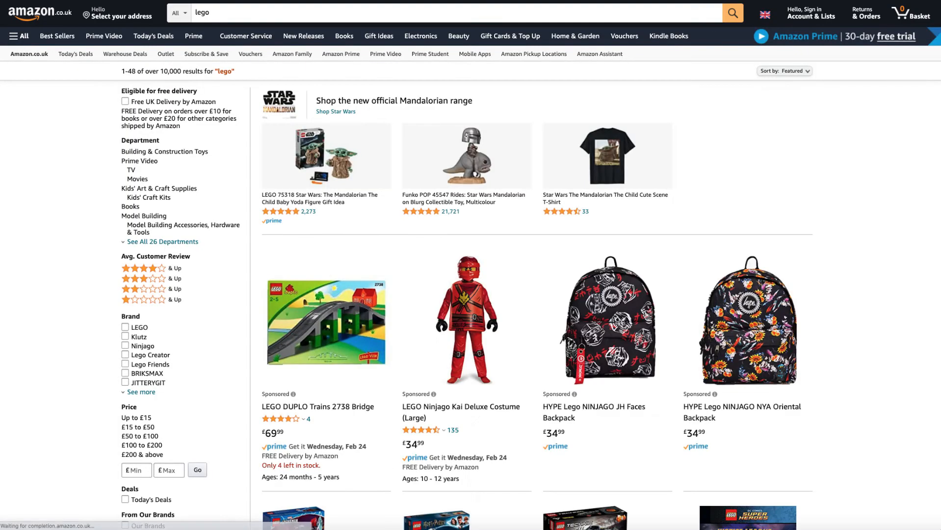
scroll("down", 3)
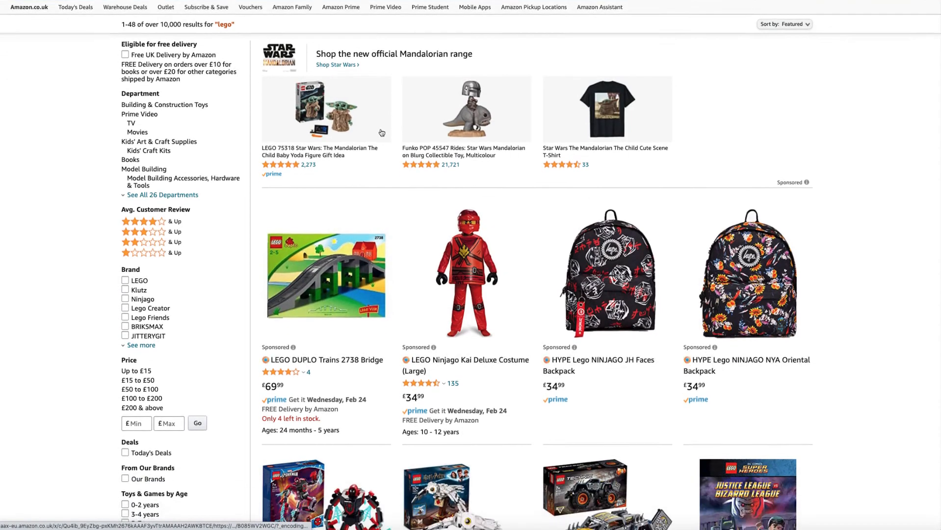
scroll("down", 3)
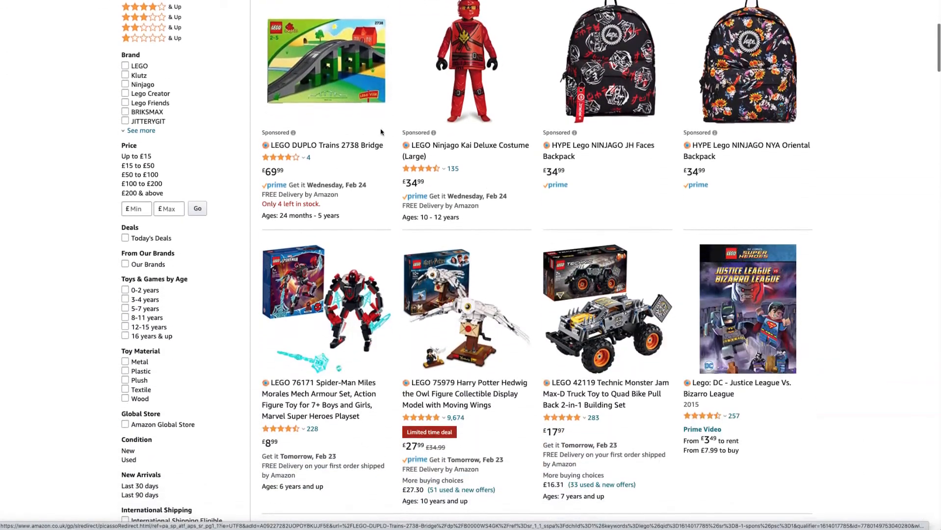
scroll("down", 3)
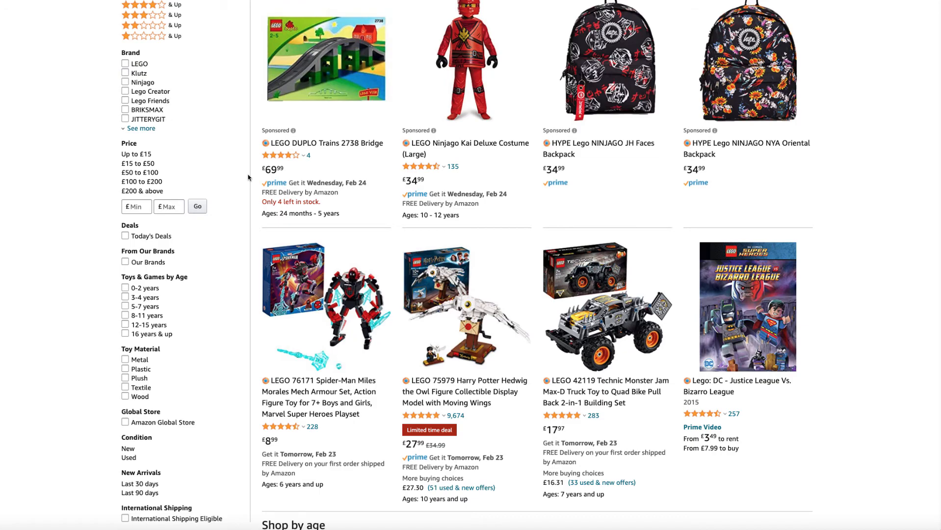
scroll("down", 3)
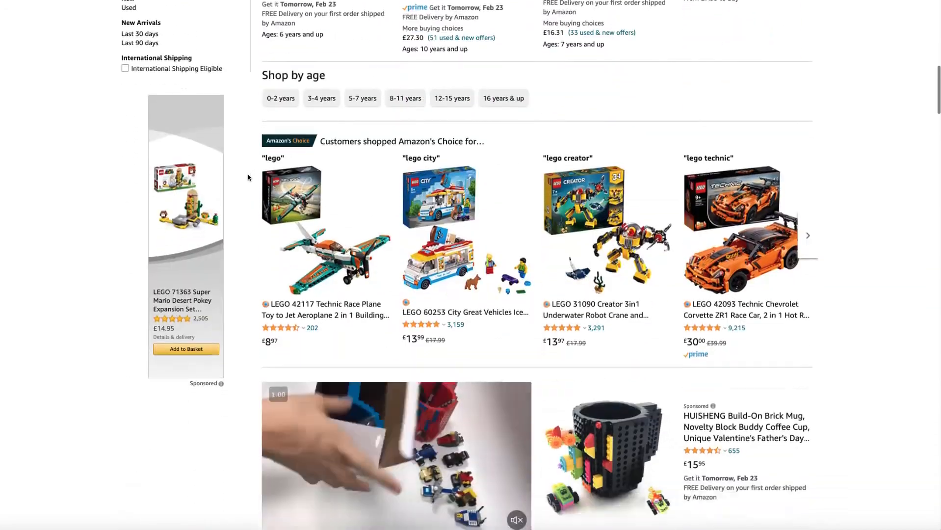
scroll("down", 3)
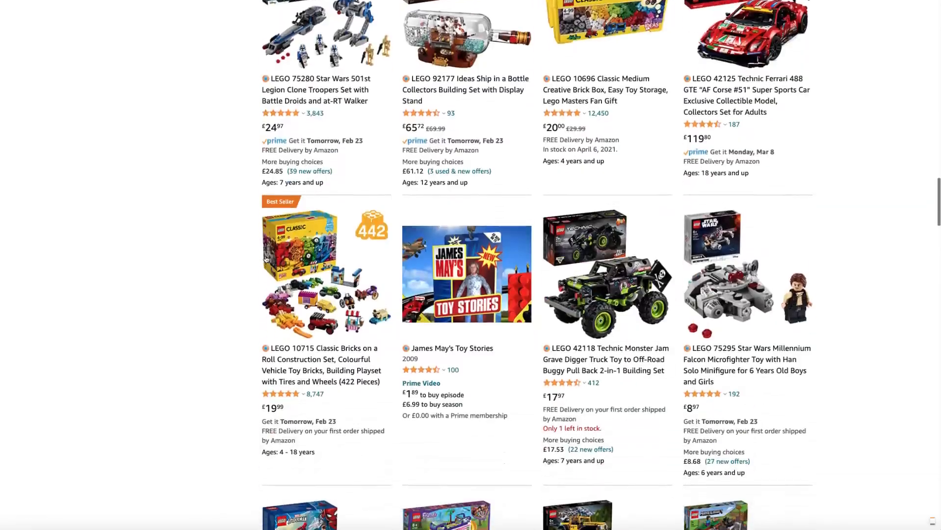
scroll("down", 3)
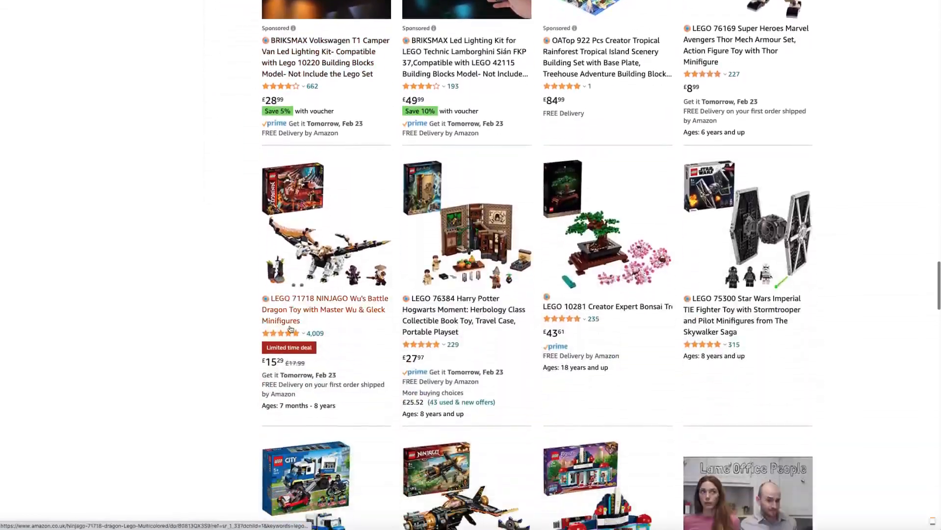
scroll("down", 3)
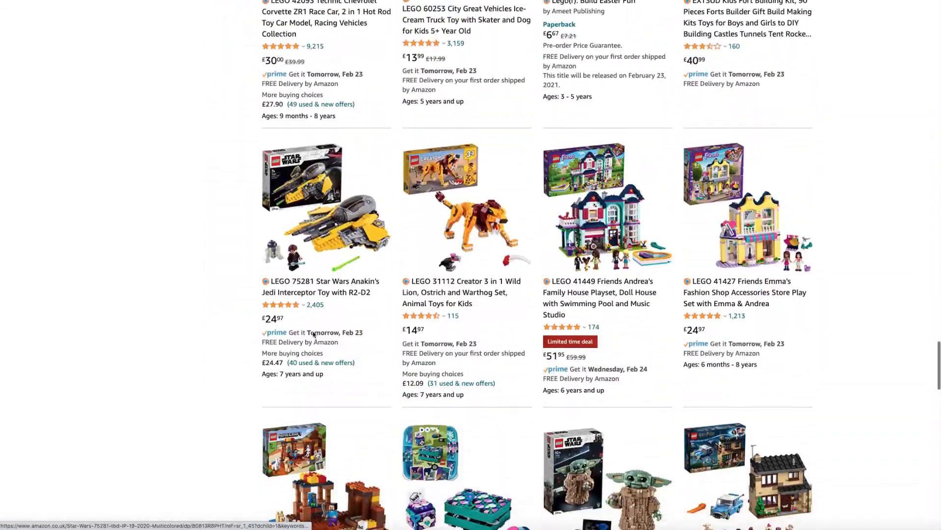
scroll("down", 3)
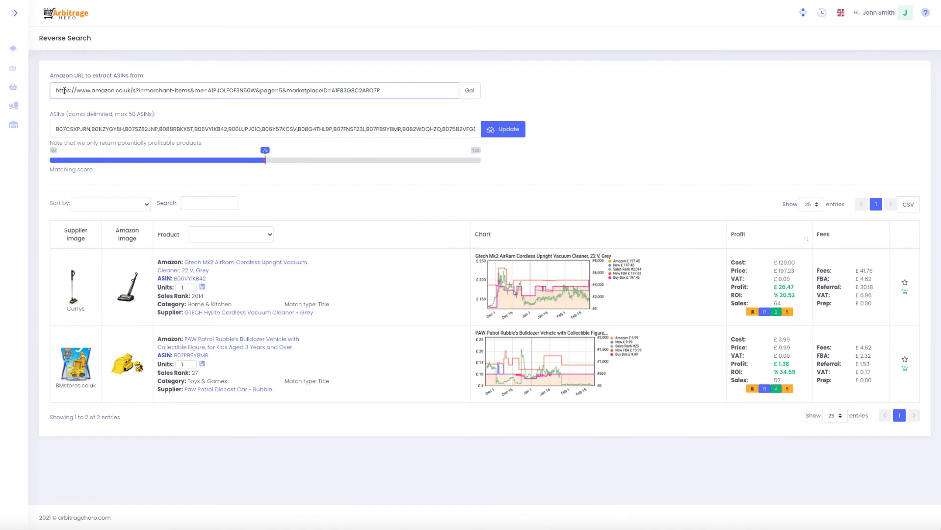
- Replace the URL with the lego search link, extract its ASINs, and list three profitable matches
triple_click(216, 89)
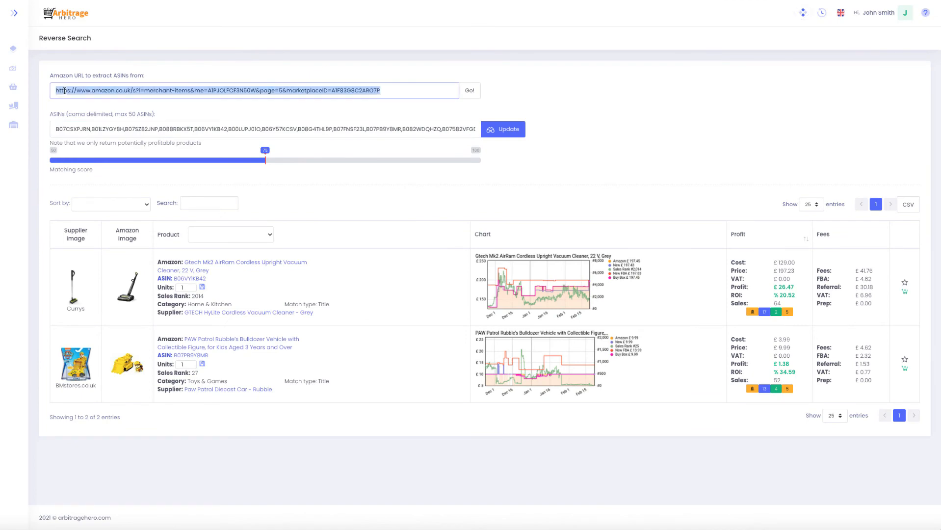
left_click(470, 91)
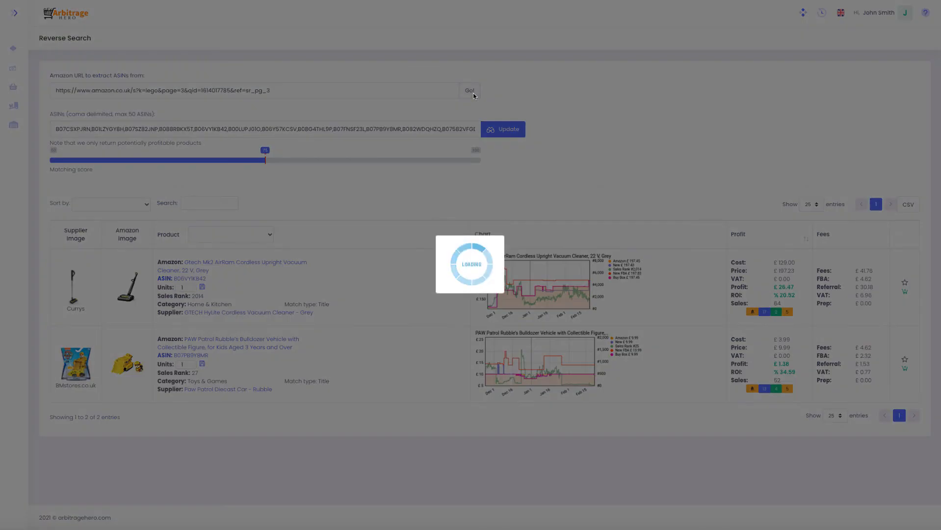
left_click(469, 91)
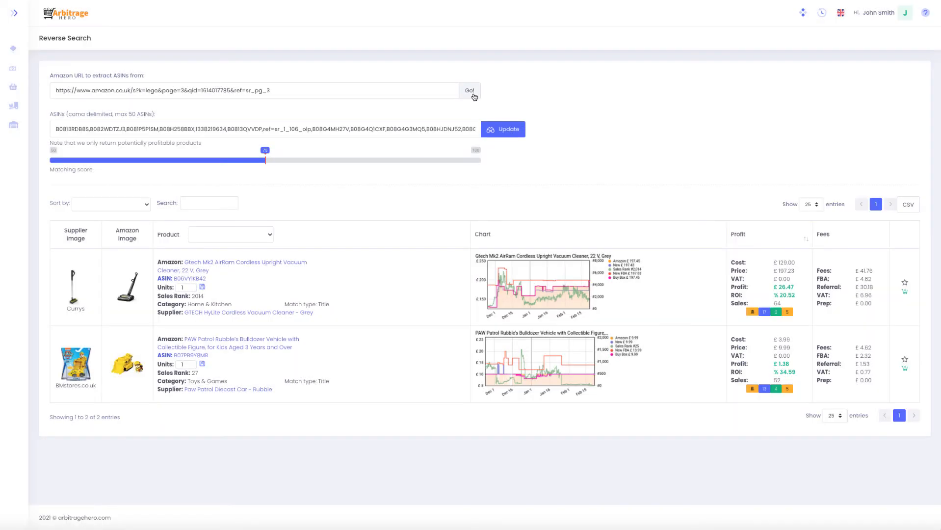
left_click(502, 129)
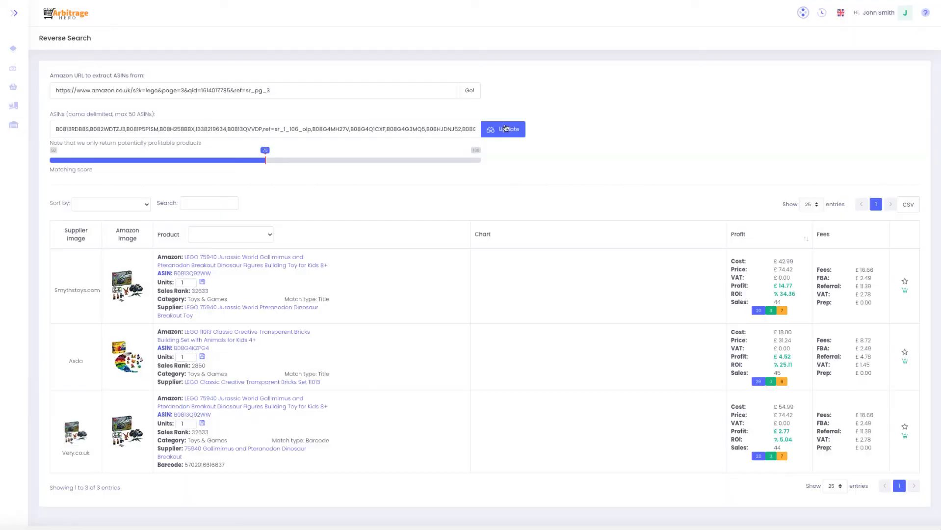
left_click(502, 129)
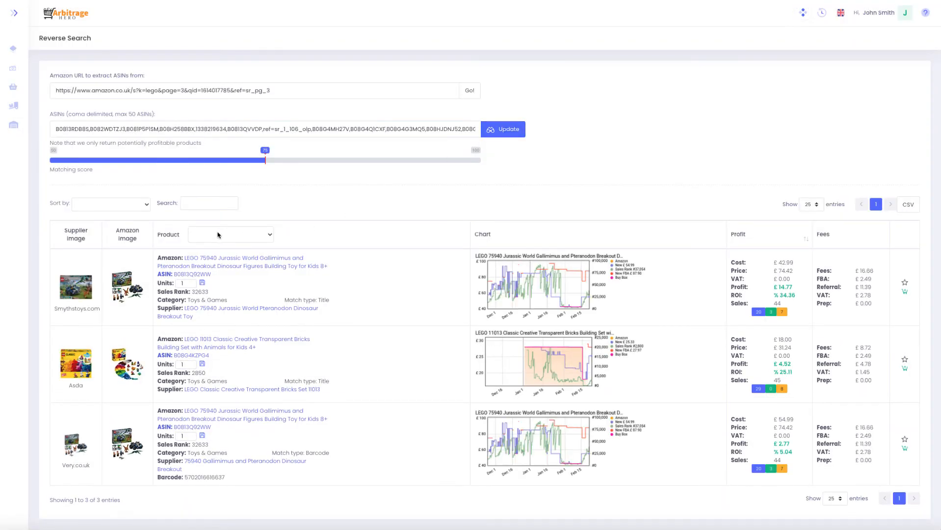
scroll("down", 3)
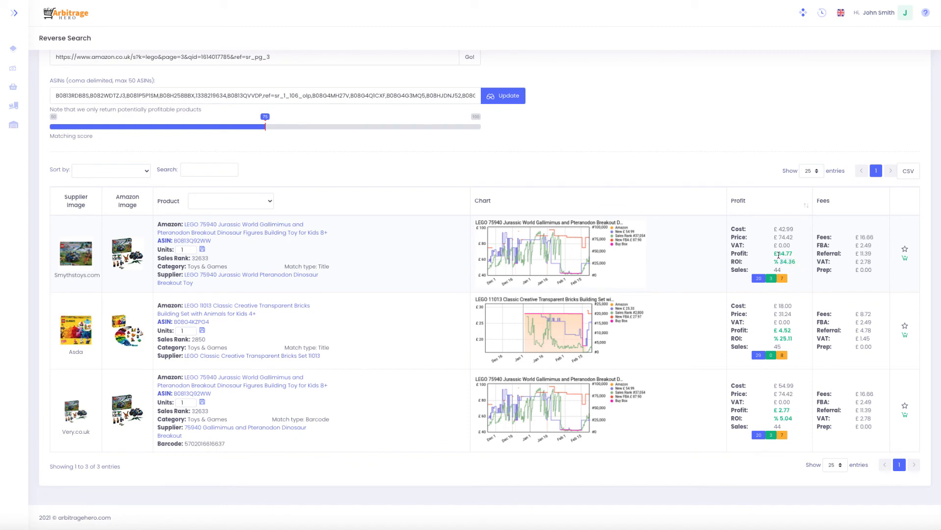
mouse_move(795, 257)
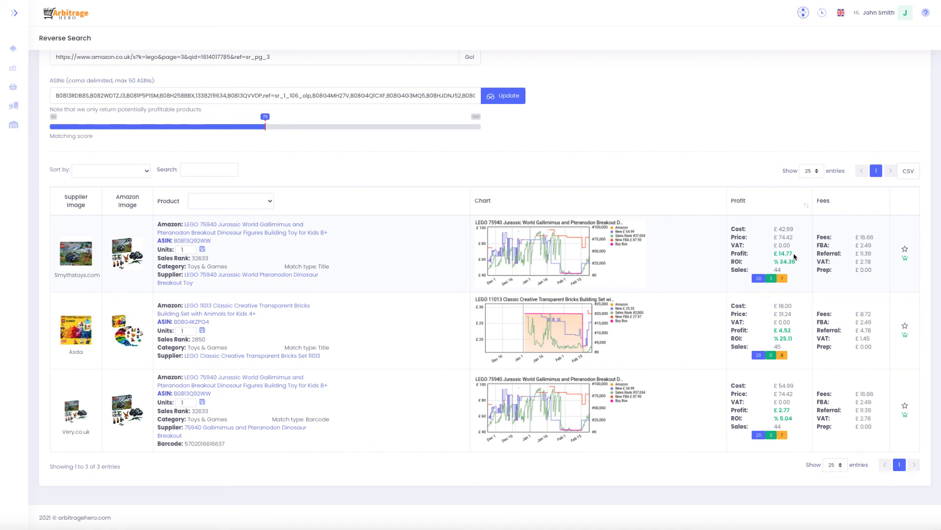
mouse_move(498, 164)
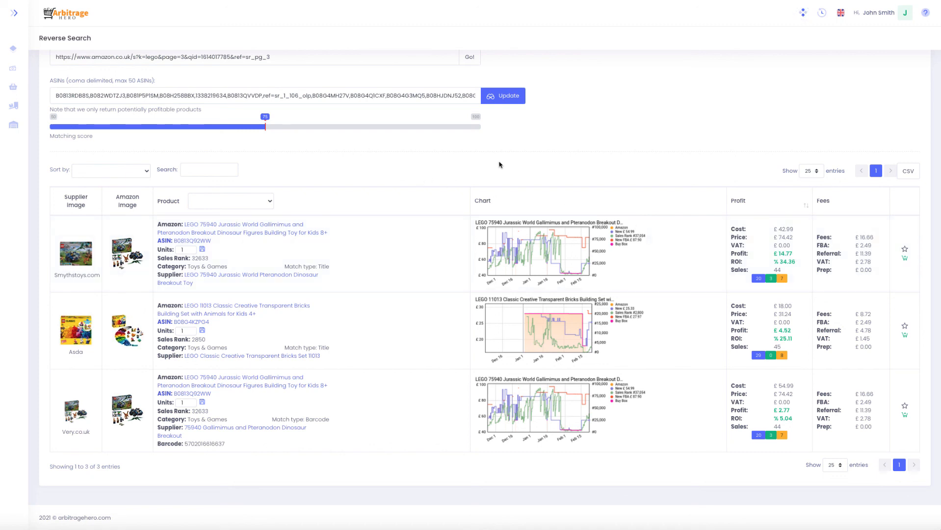
scroll("up", 3)
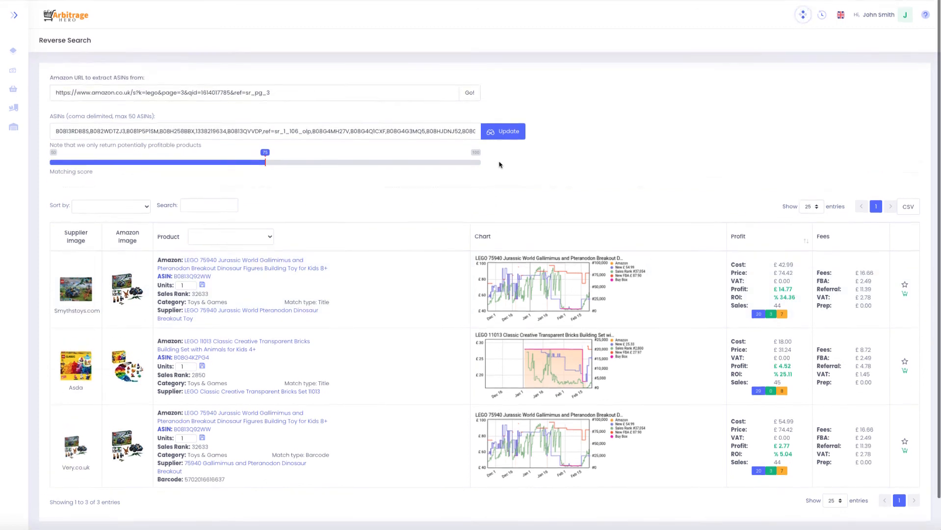